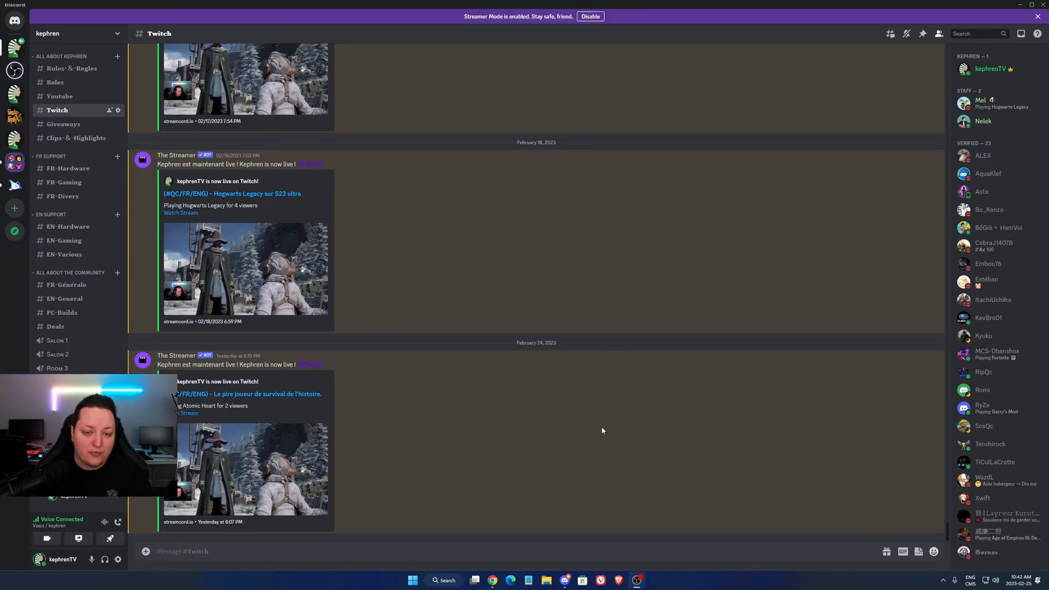
pyautogui.moveTo(655, 402)
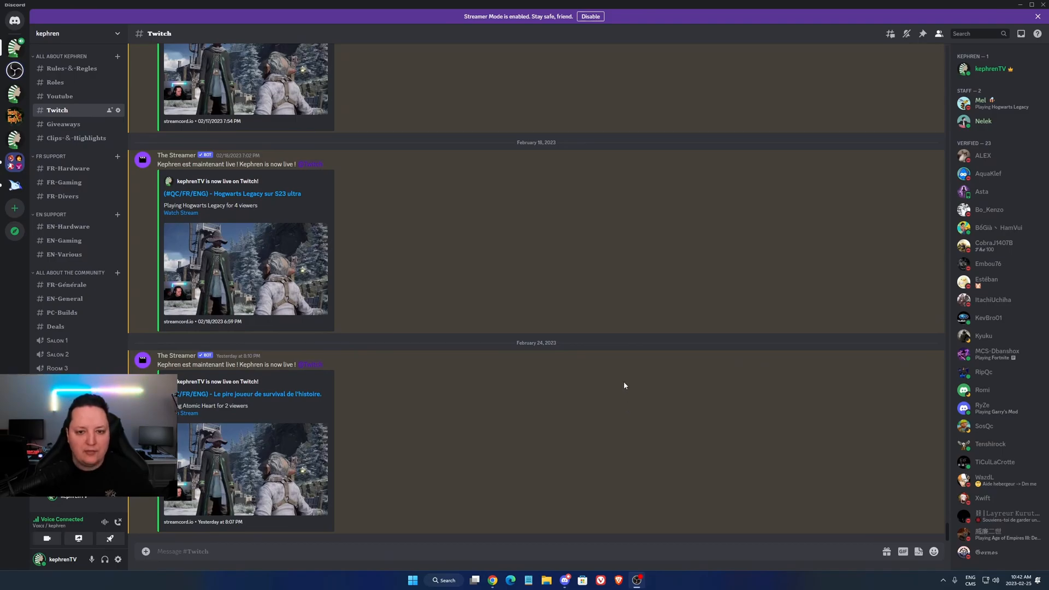
pyautogui.moveTo(579, 389)
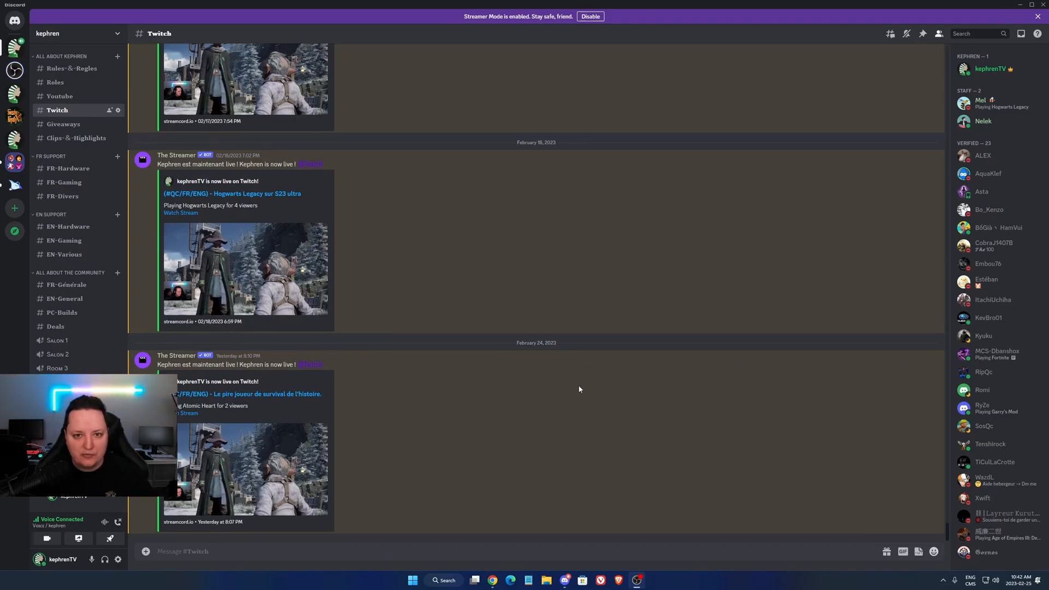
pyautogui.moveTo(555, 391)
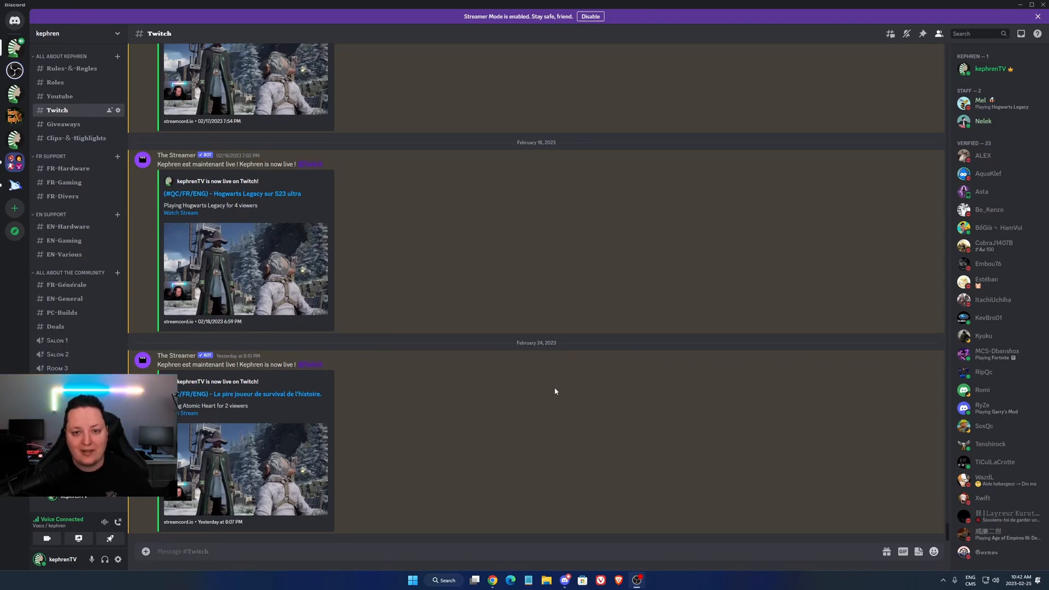
pyautogui.moveTo(553, 392)
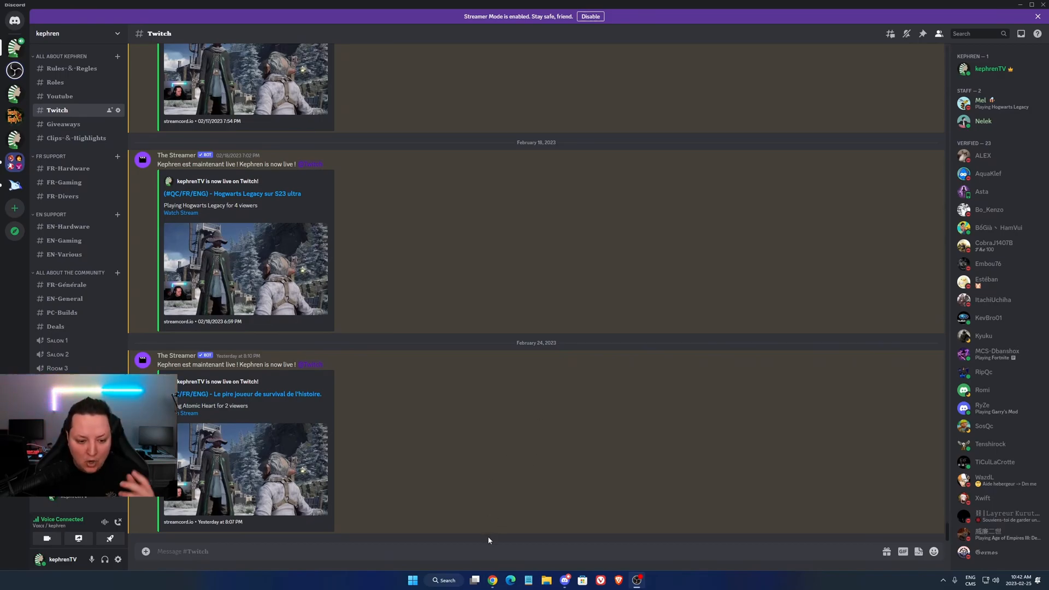
pyautogui.moveTo(523, 488)
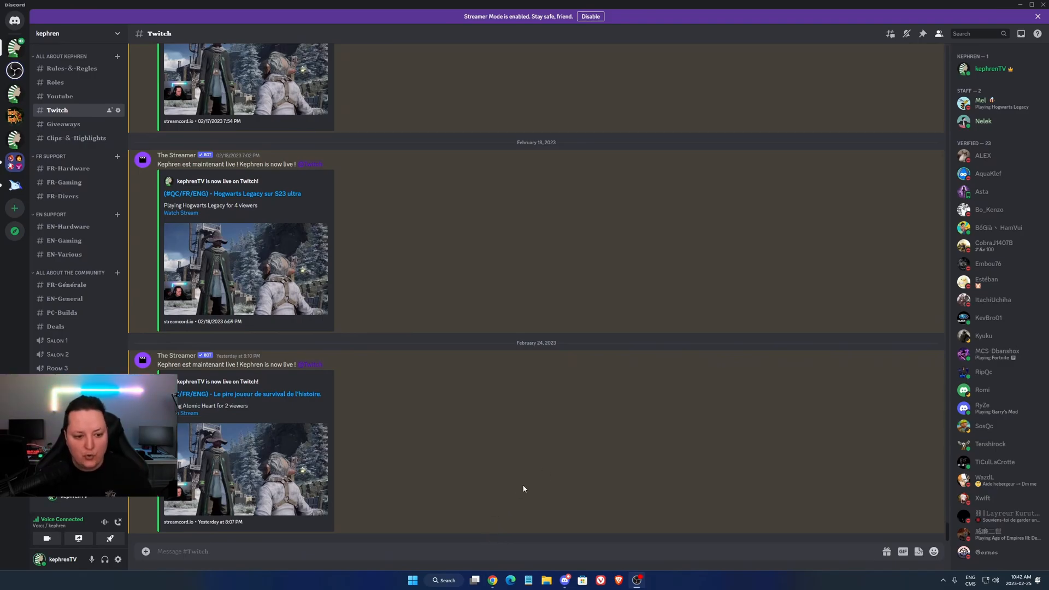
# Step: Expand the NVENC encoding table and review AV1 support down to the RTX 4080/4090 rows
pyautogui.click(493, 580)
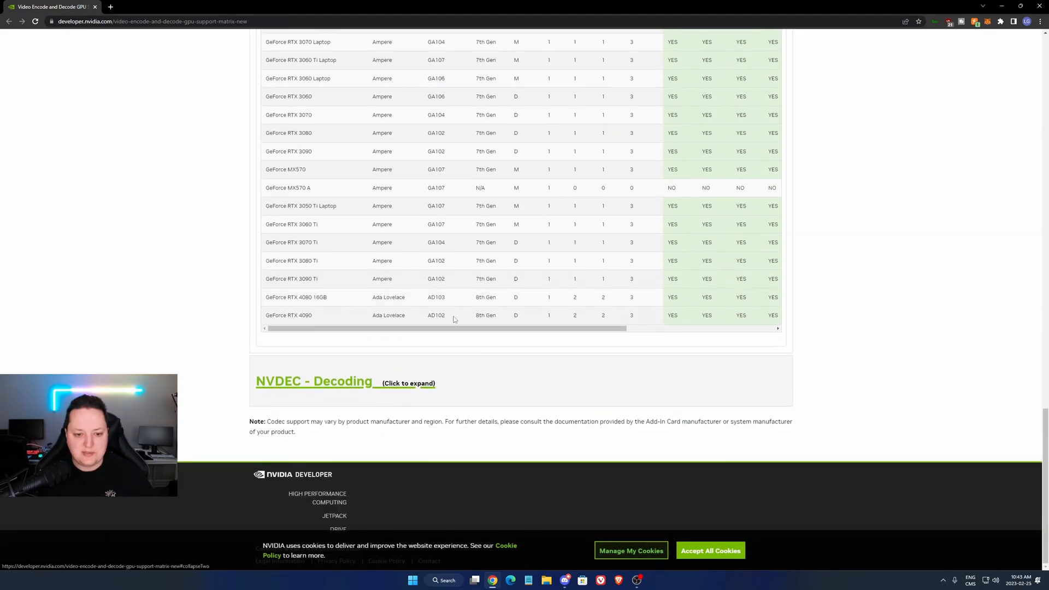
pyautogui.scroll(3)
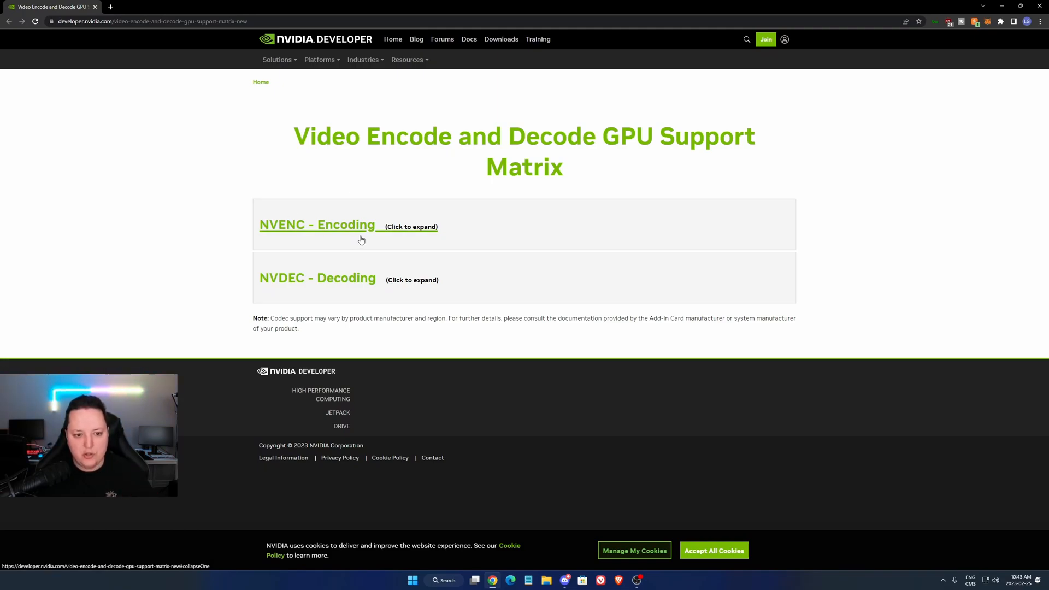
pyautogui.click(317, 224)
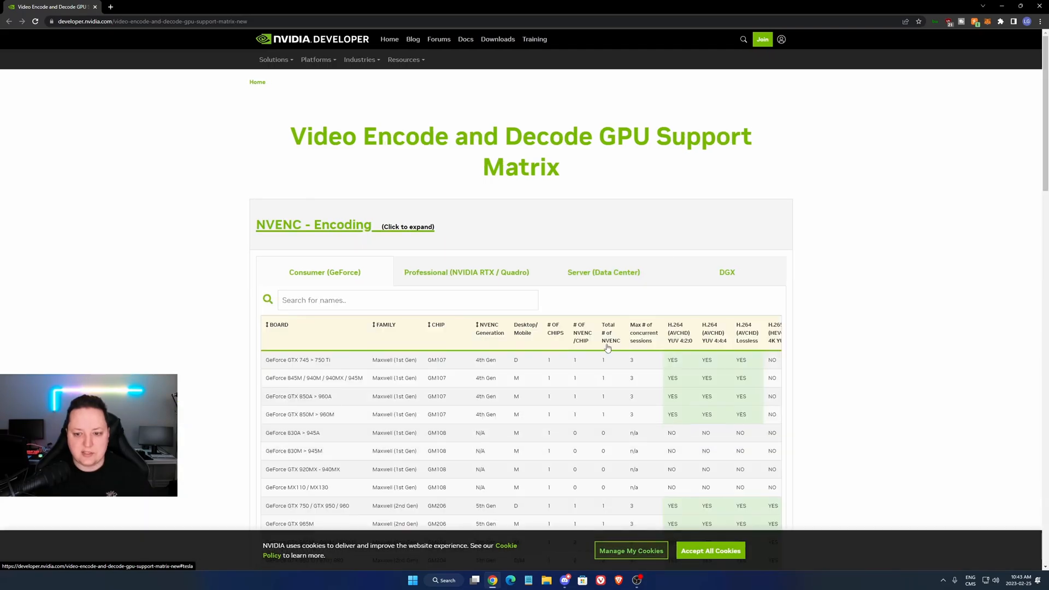
pyautogui.scroll(-3)
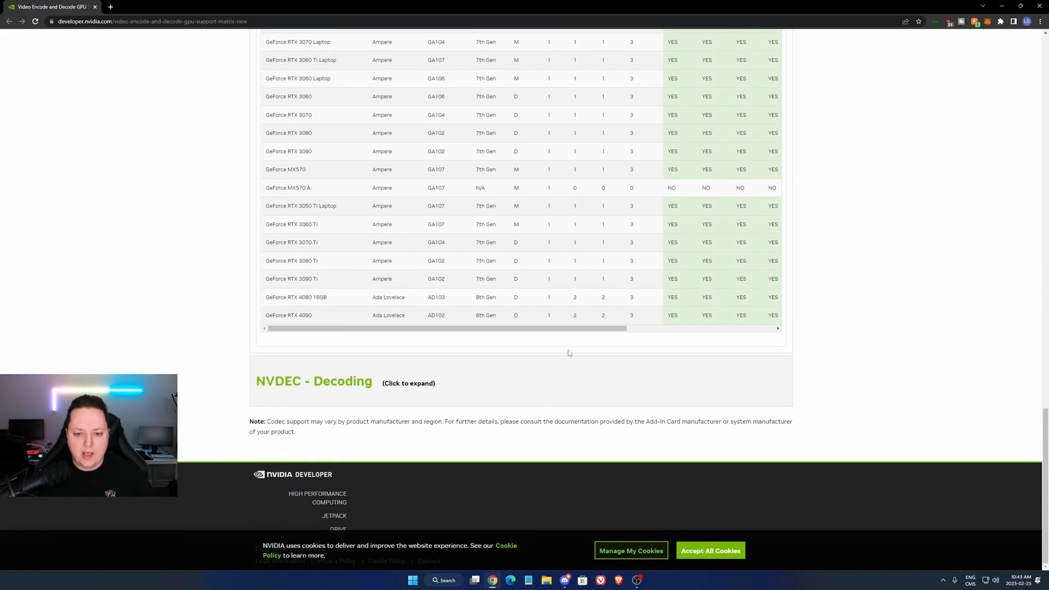
pyautogui.scroll(3)
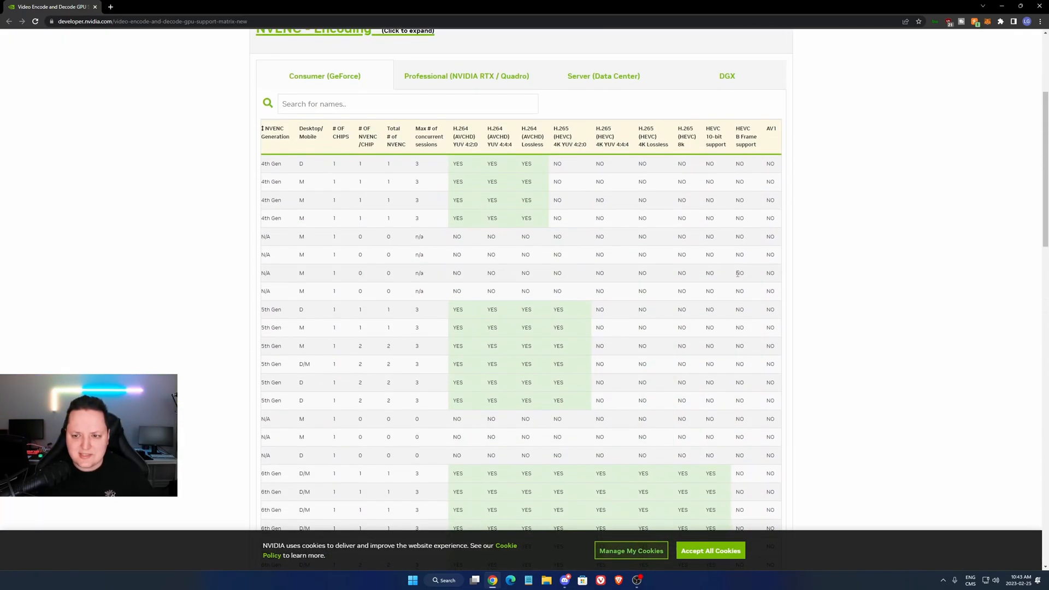
pyautogui.scroll(-3)
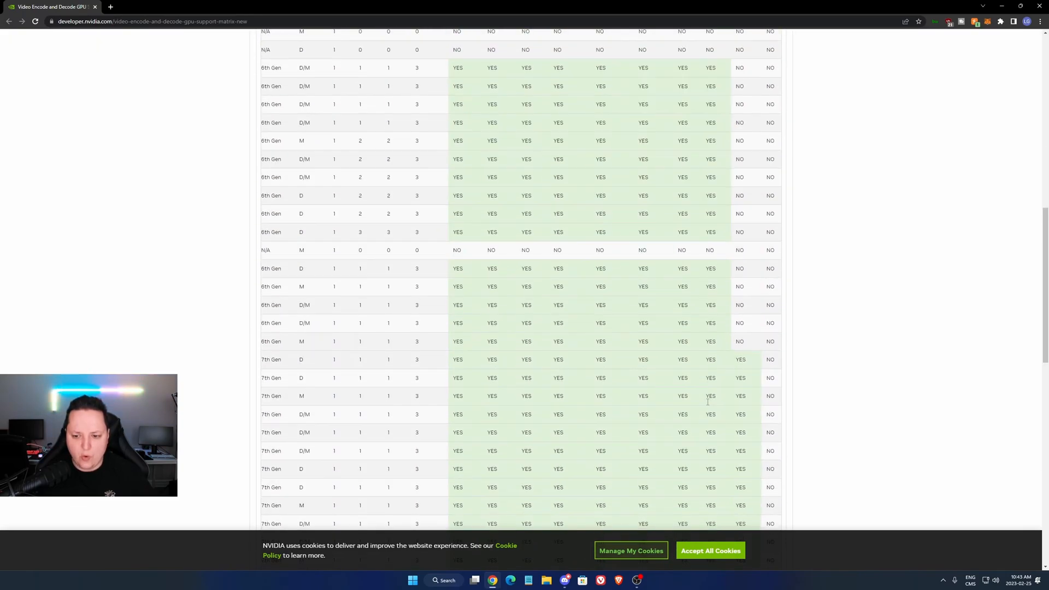
pyautogui.scroll(-3)
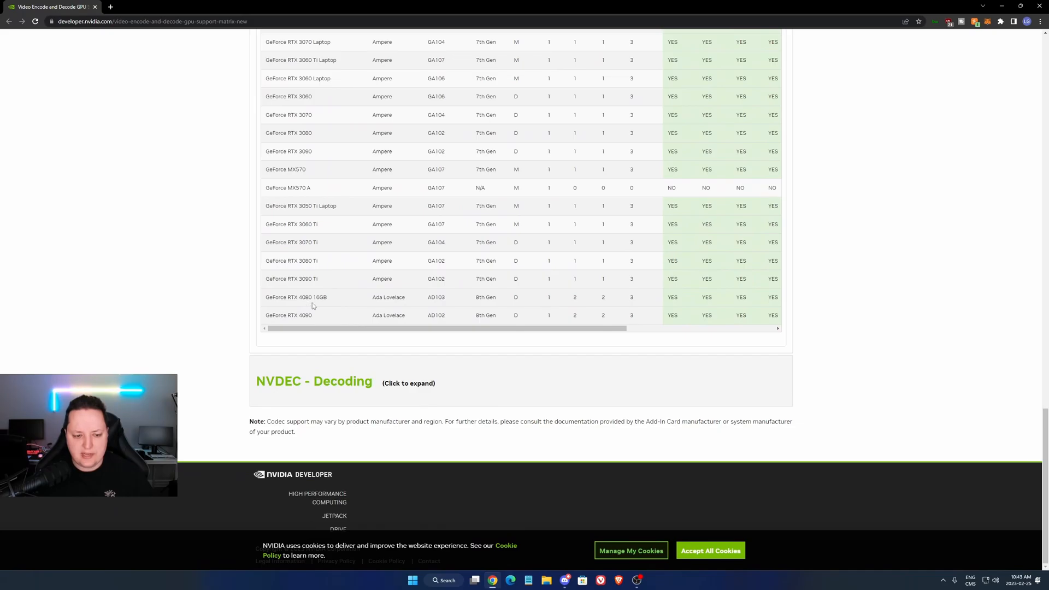
pyautogui.moveTo(305, 314)
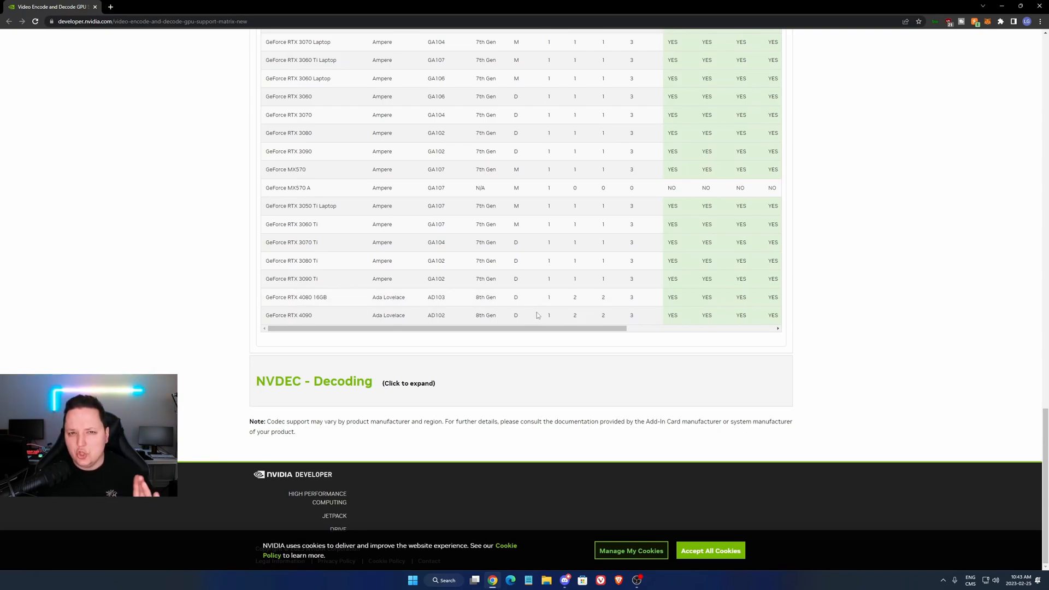
pyautogui.moveTo(526, 288)
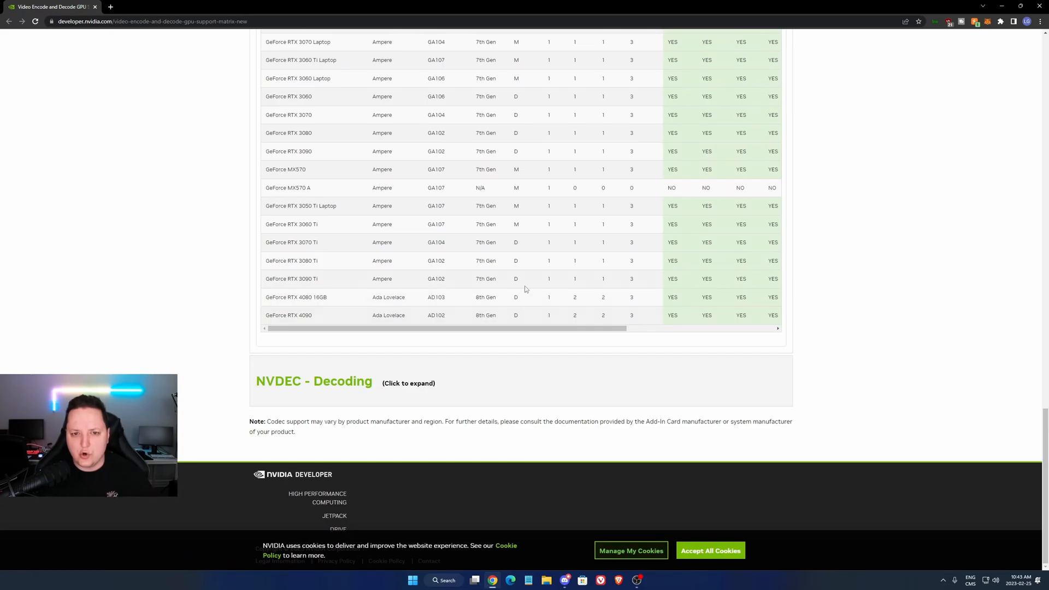
# Step: Return to the top of the NVENC table and collapse it again
pyautogui.scroll(3)
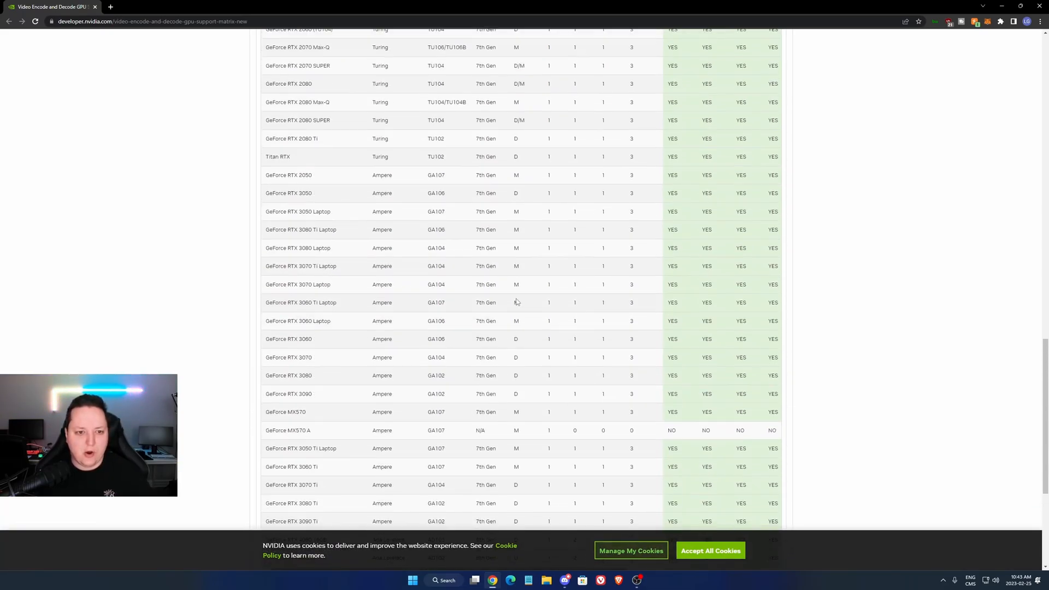
pyautogui.scroll(3)
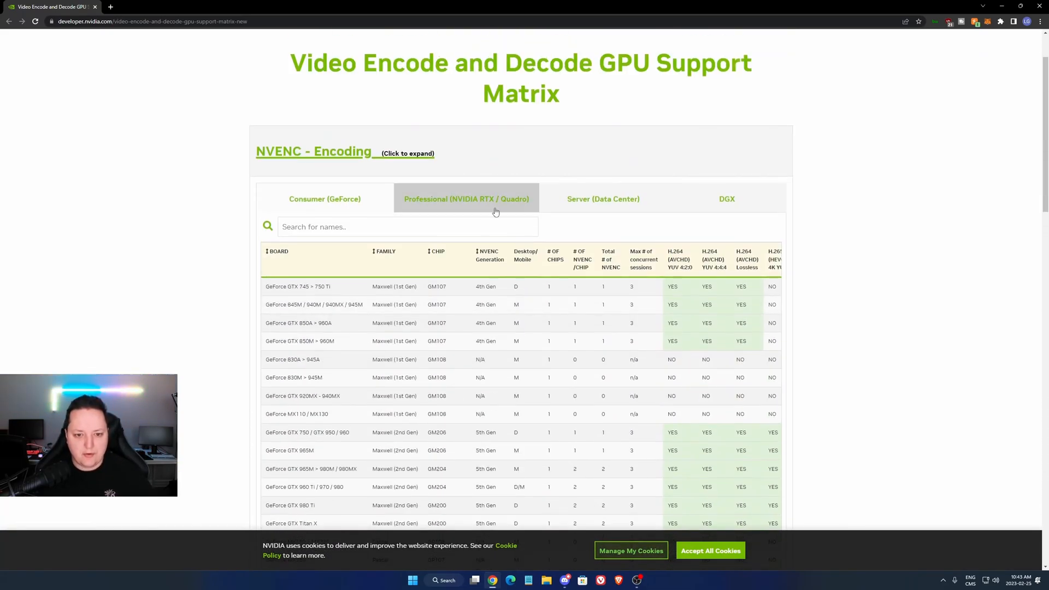
pyautogui.click(314, 151)
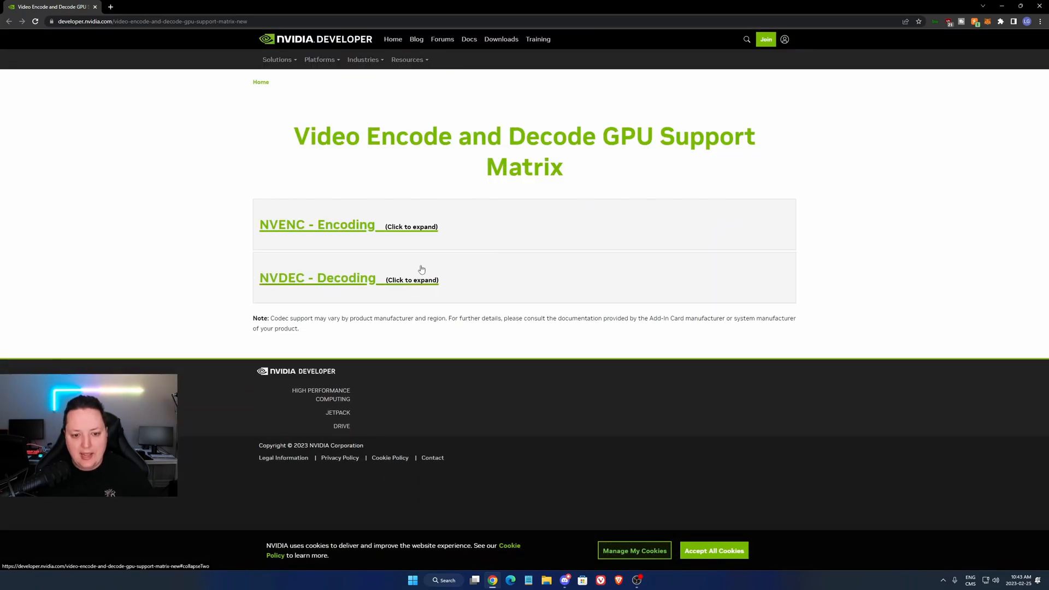
# Step: Expand the NVDEC decoding table, review the GeForce rows, then return to Discord
pyautogui.click(317, 277)
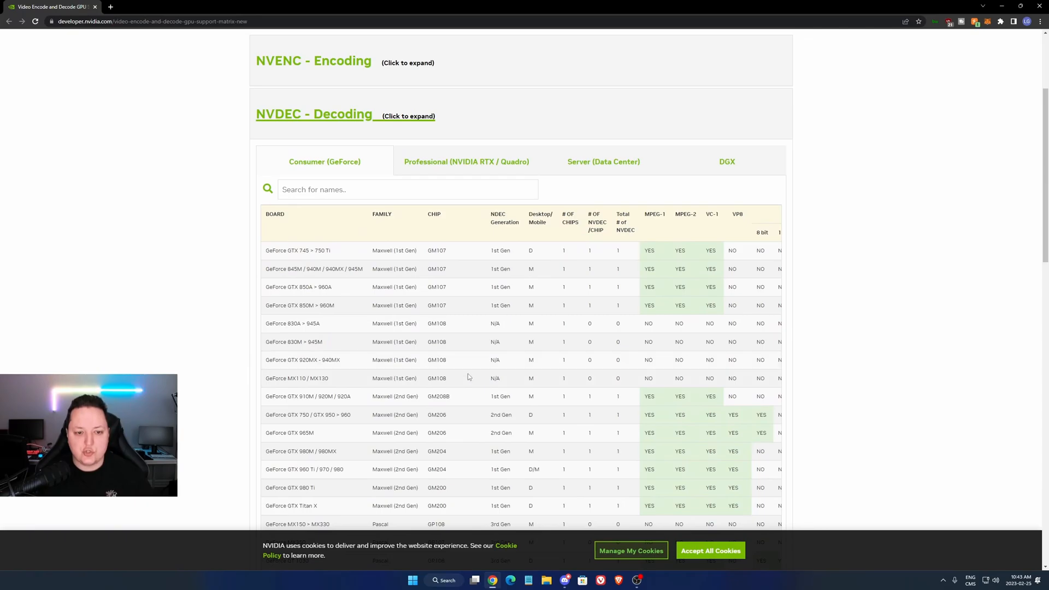
pyautogui.scroll(-3)
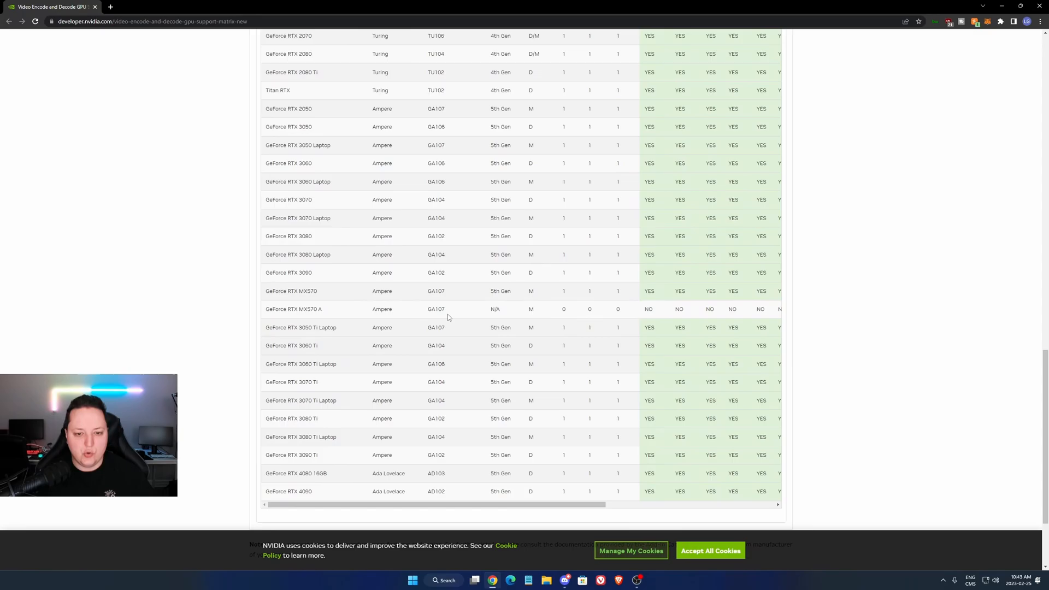
pyautogui.scroll(3)
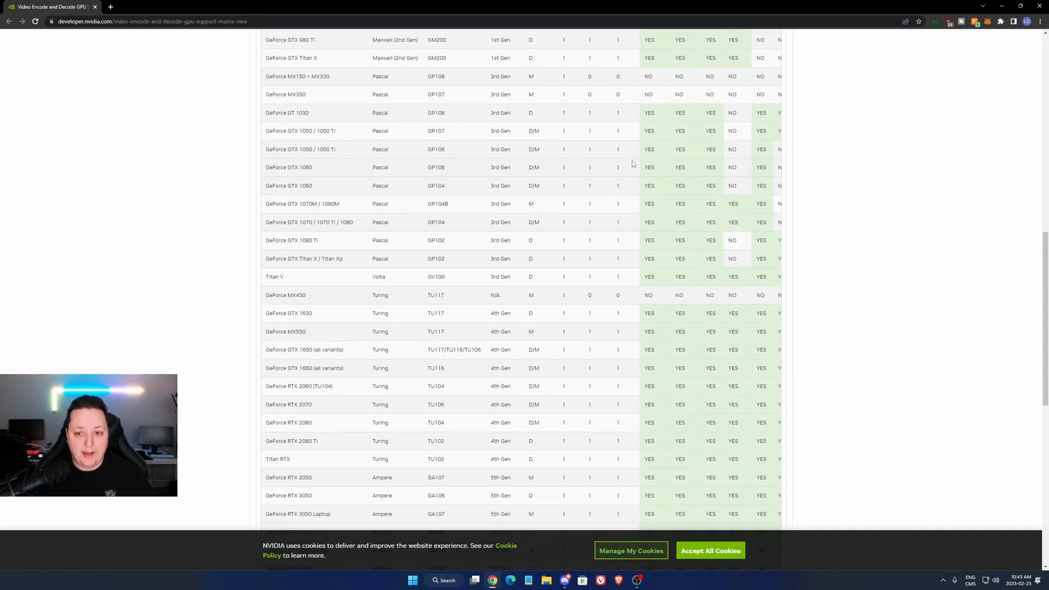
pyautogui.click(564, 581)
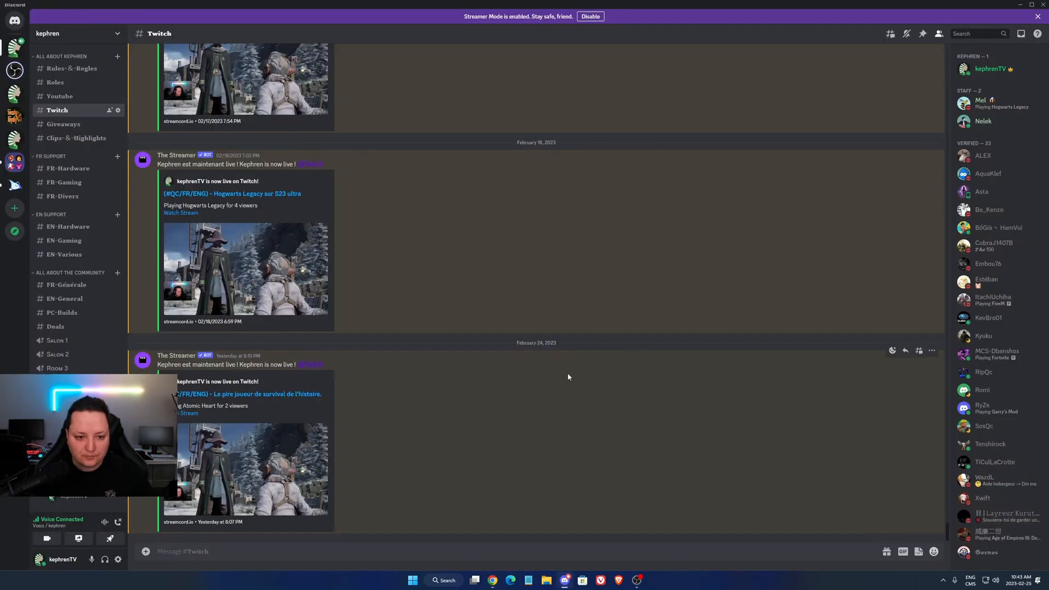
pyautogui.moveTo(248, 453)
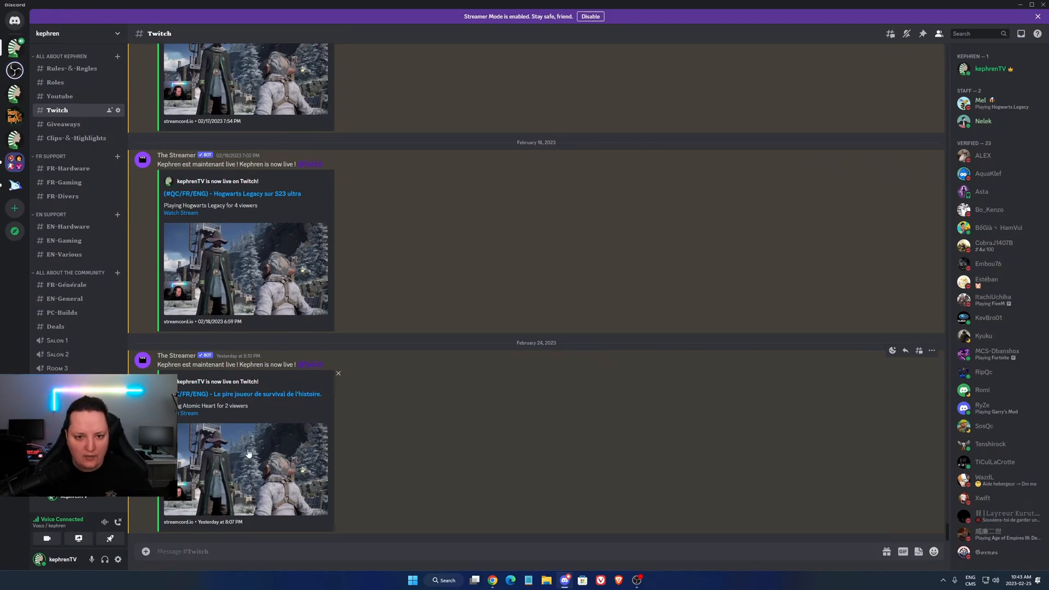
pyautogui.click(118, 559)
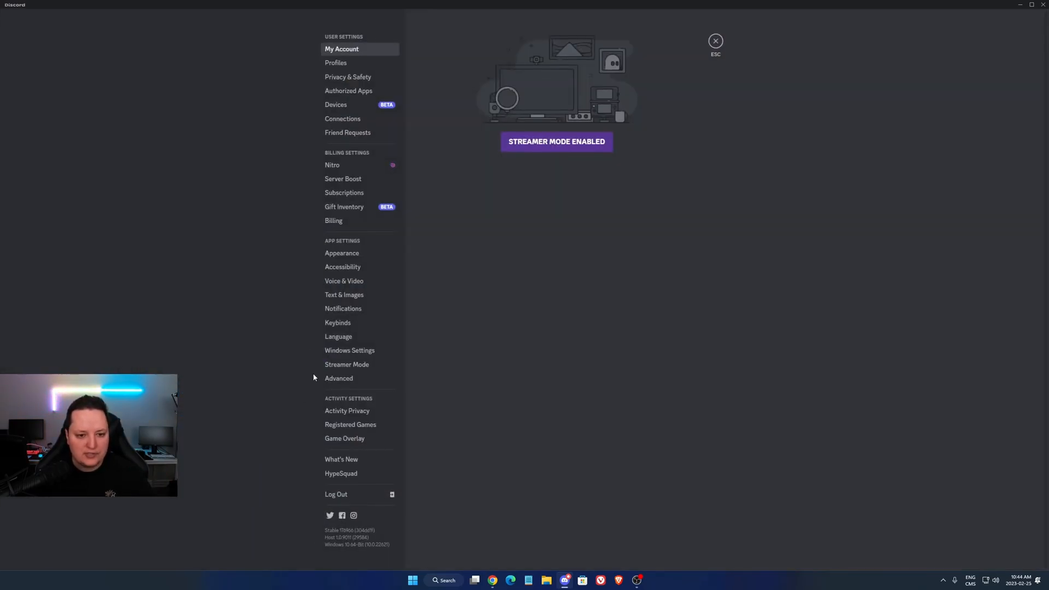
pyautogui.click(344, 281)
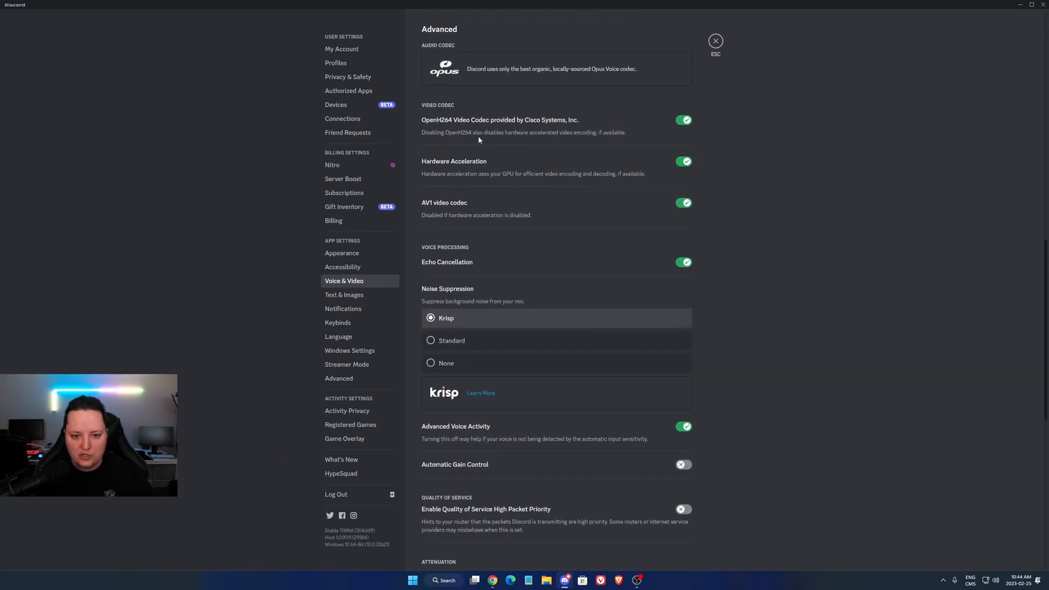
pyautogui.moveTo(556, 168)
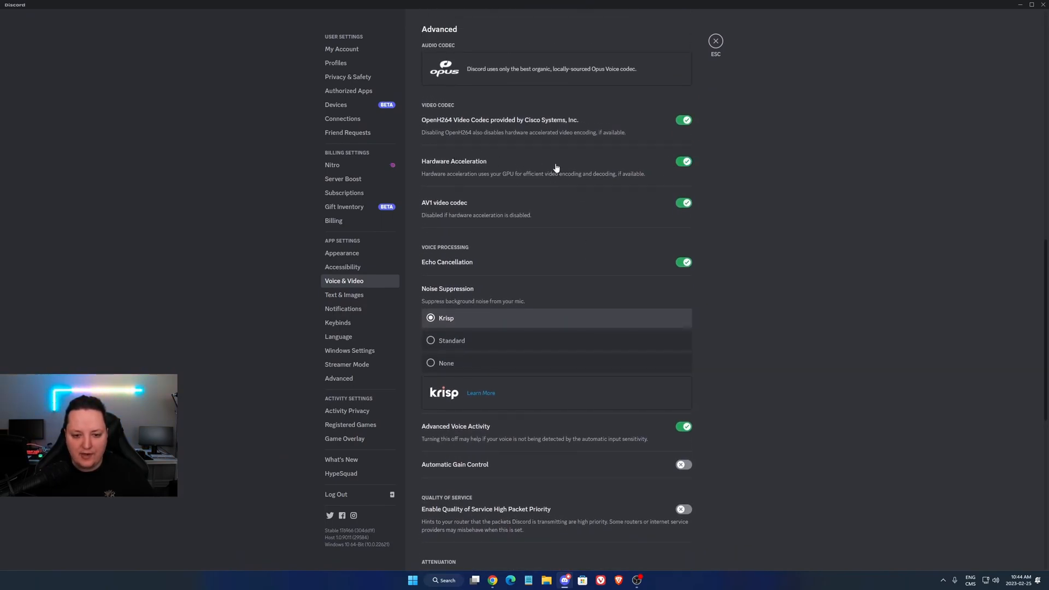
pyautogui.moveTo(523, 214)
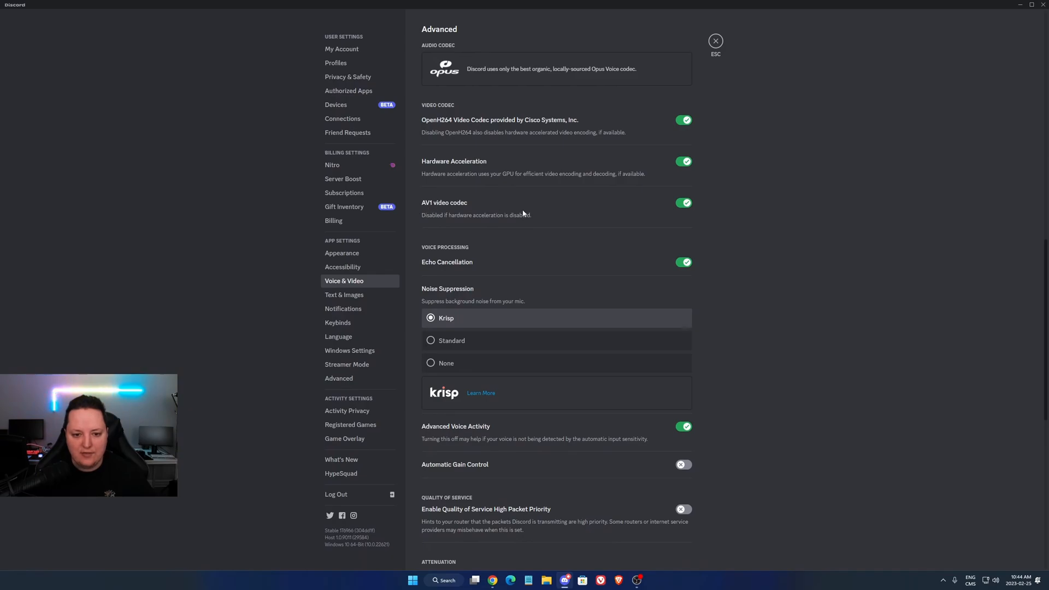
pyautogui.moveTo(675, 215)
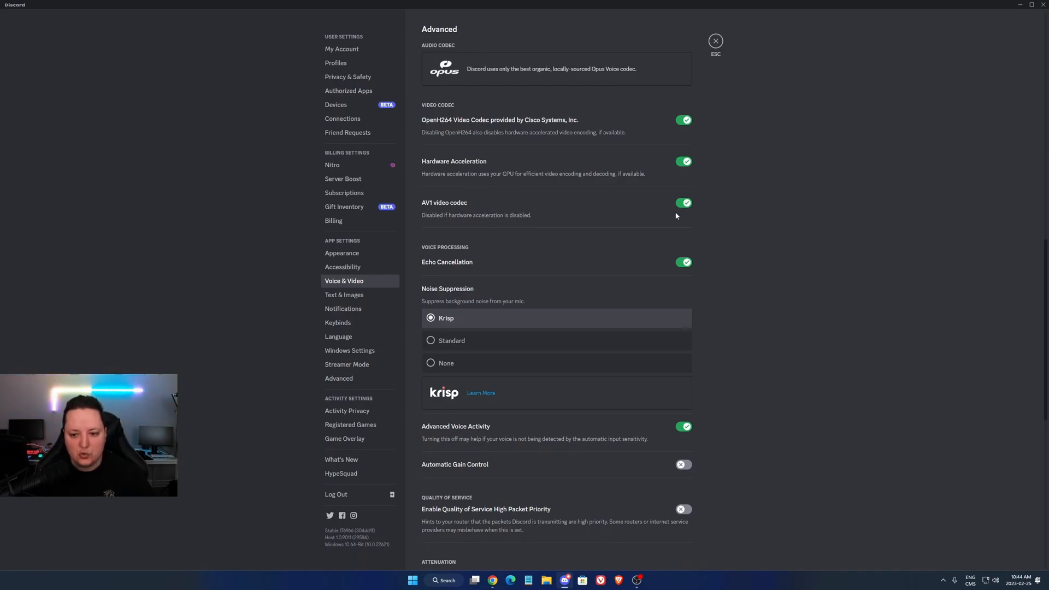
pyautogui.click(715, 40)
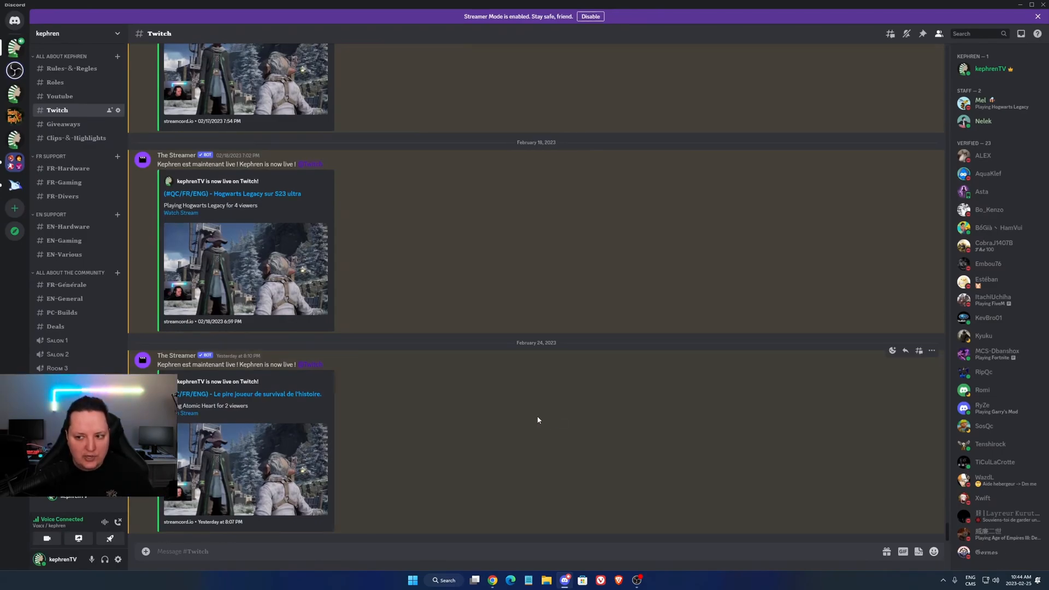
pyautogui.moveTo(532, 418)
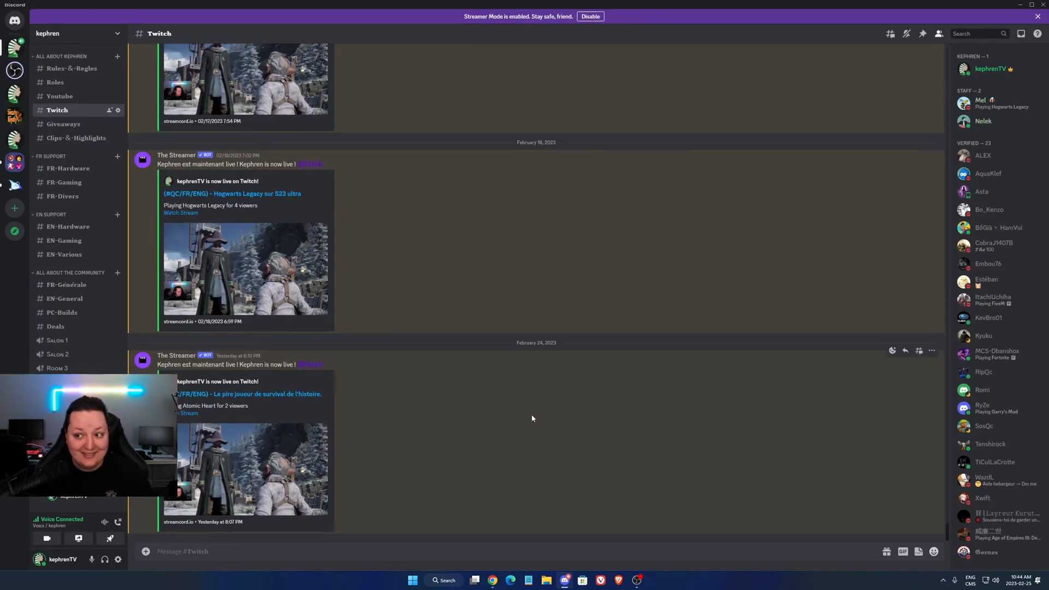
pyautogui.moveTo(517, 410)
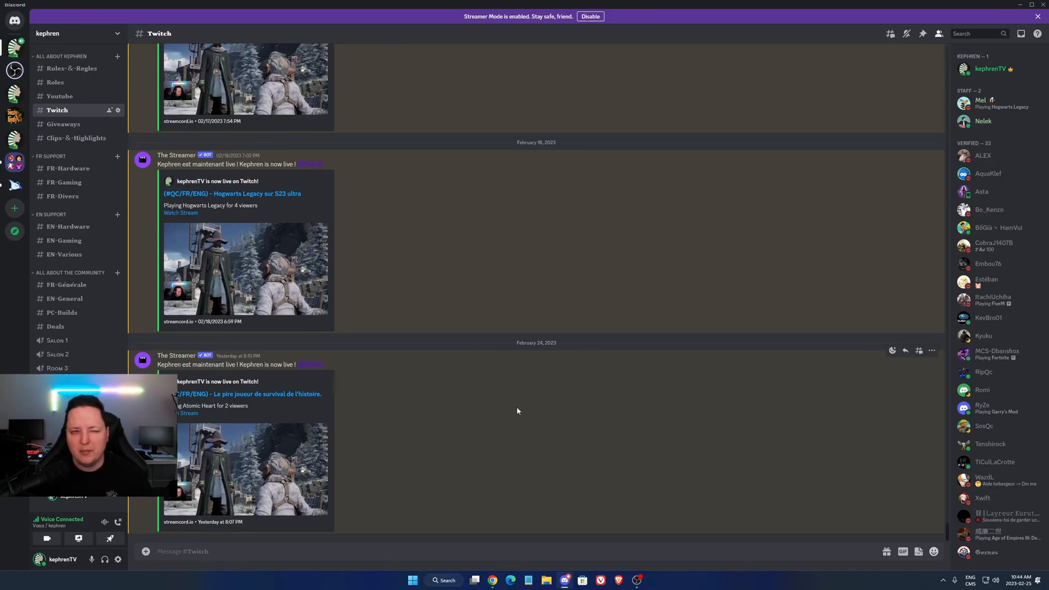
pyautogui.moveTo(514, 410)
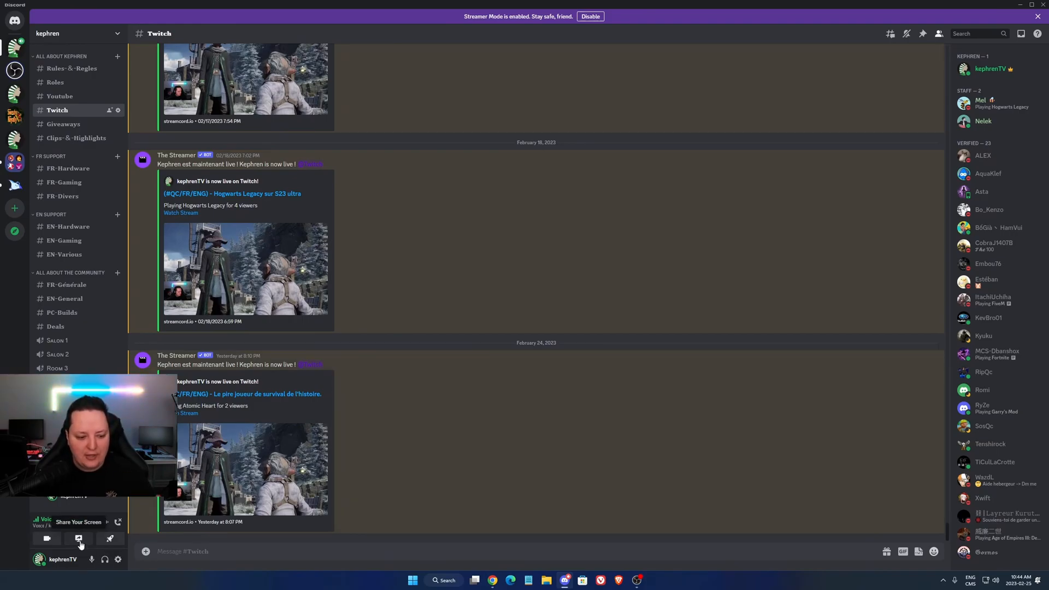
# Step: Start Share Your Screen from the voice connection panel
pyautogui.click(79, 538)
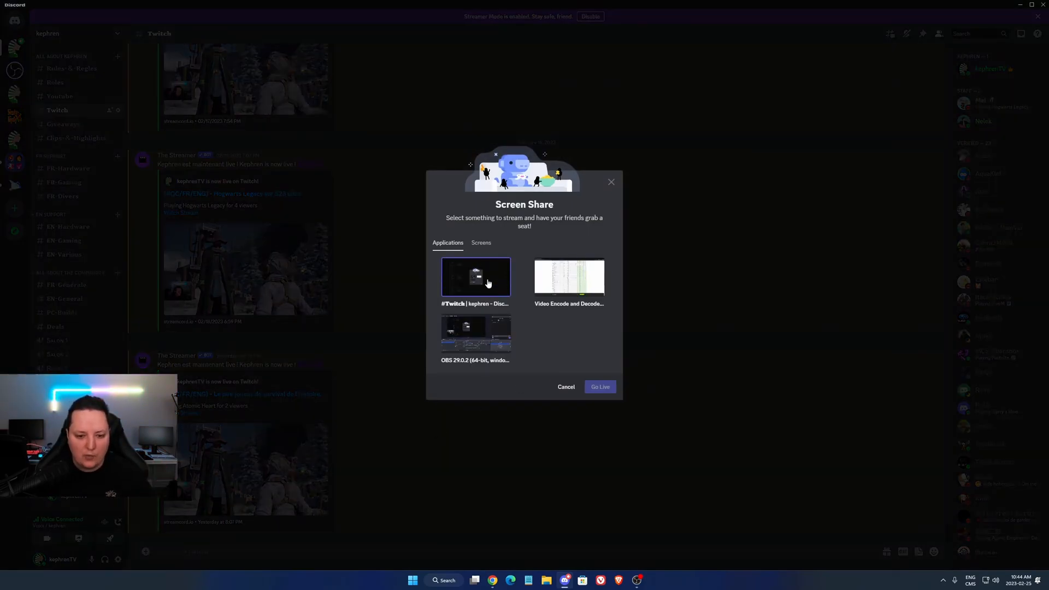
# Step: Stream the #Twitch Discord window at 1440 resolution, 60 fps and go live
pyautogui.click(475, 276)
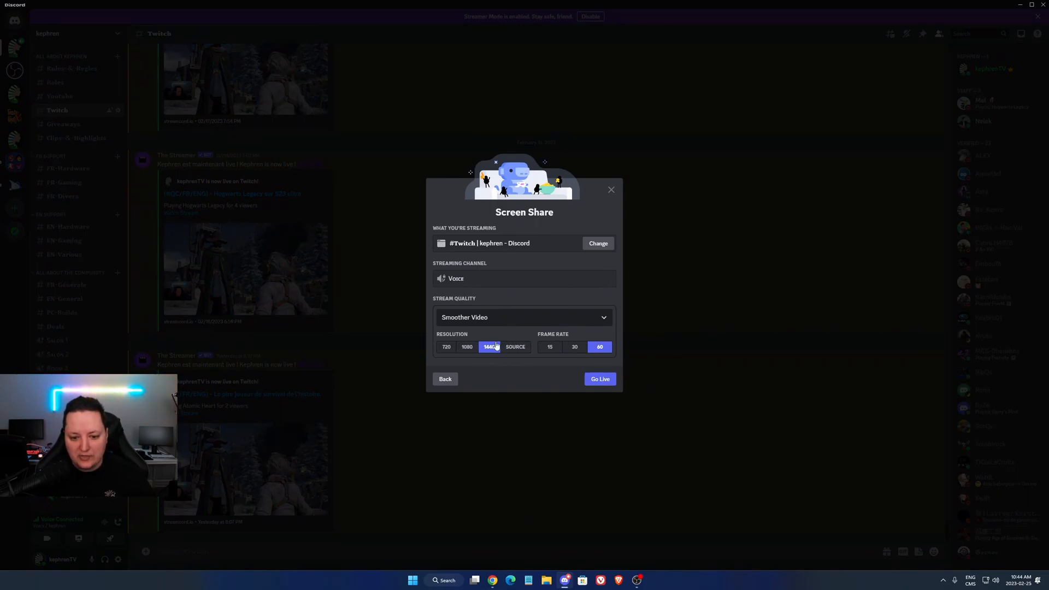
pyautogui.moveTo(505, 334)
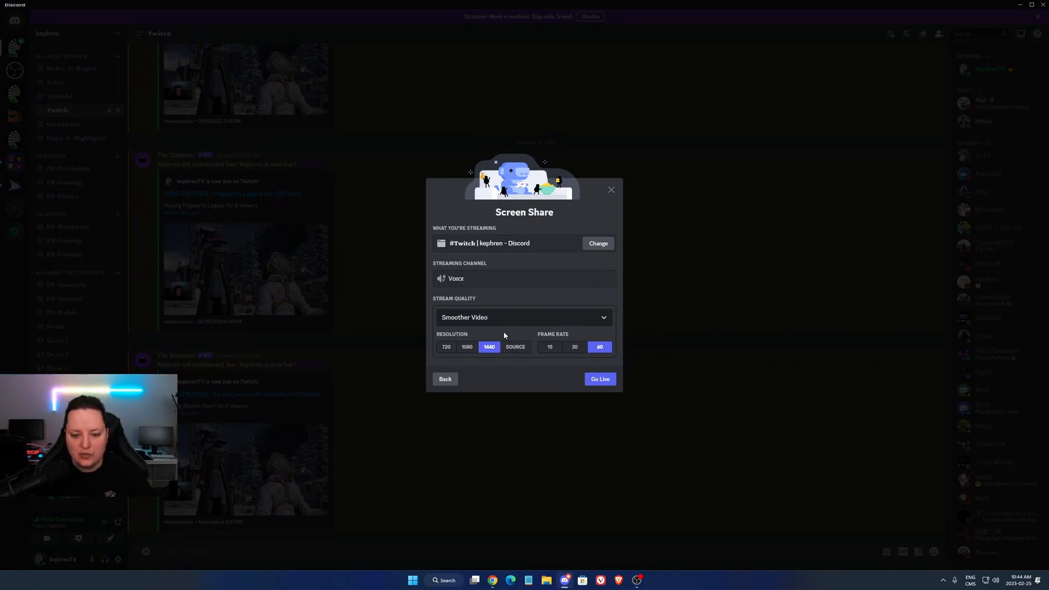
pyautogui.moveTo(547, 368)
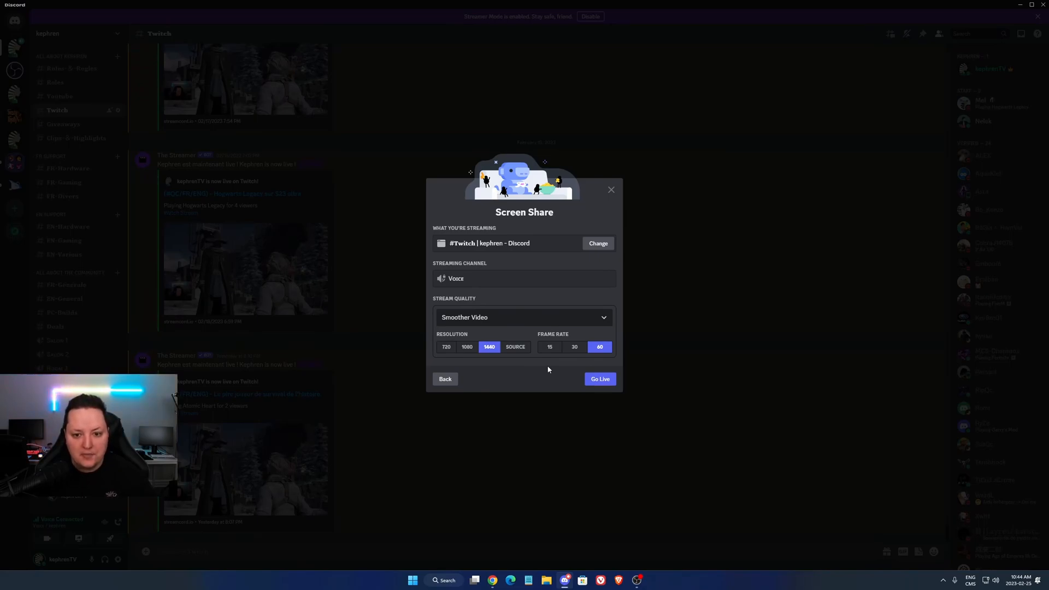
pyautogui.moveTo(536, 379)
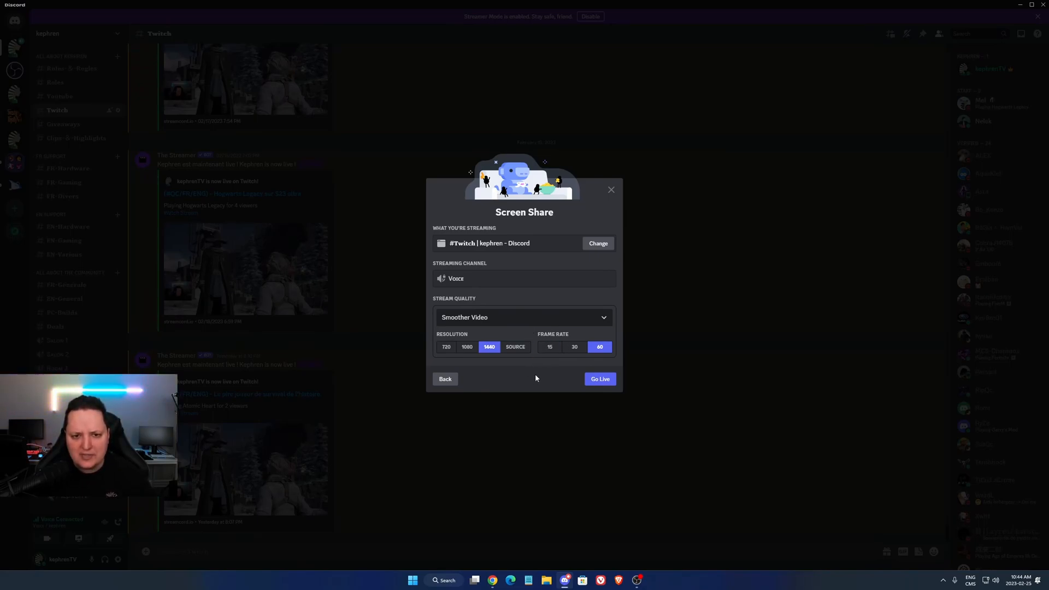
pyautogui.moveTo(531, 375)
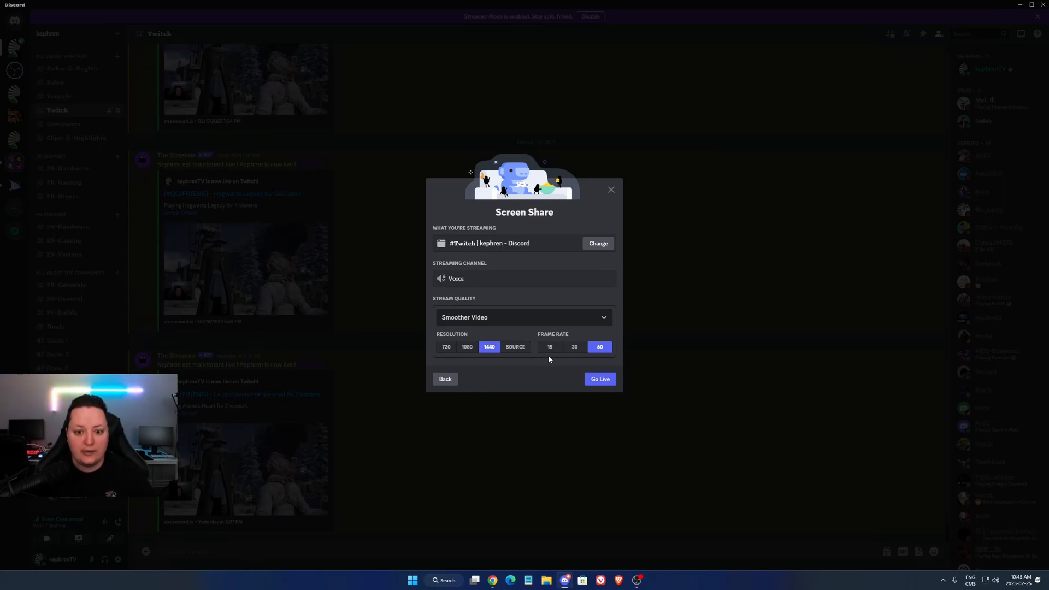
pyautogui.moveTo(451, 338)
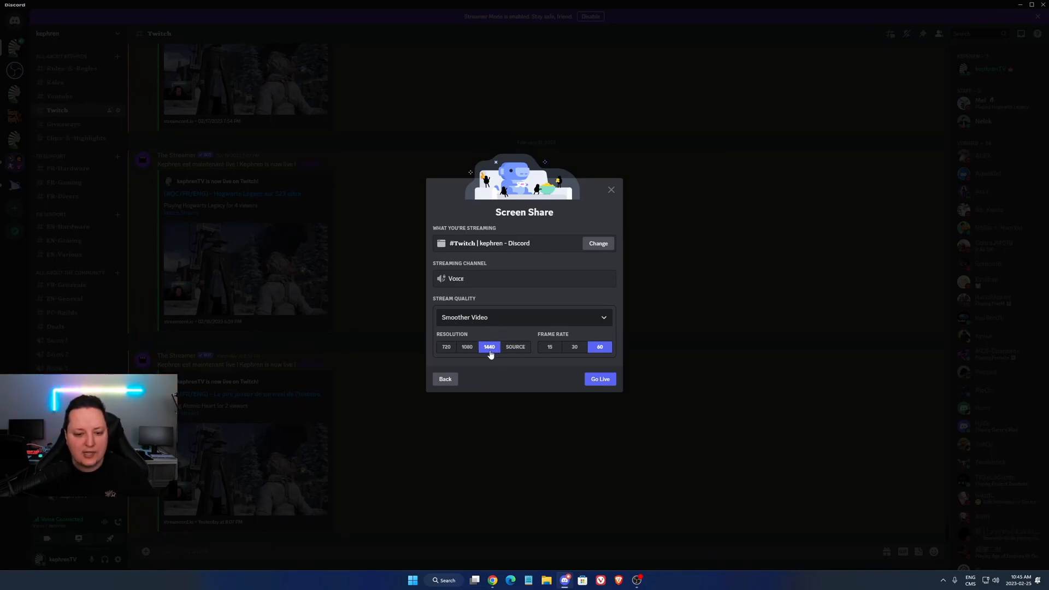
pyautogui.moveTo(541, 341)
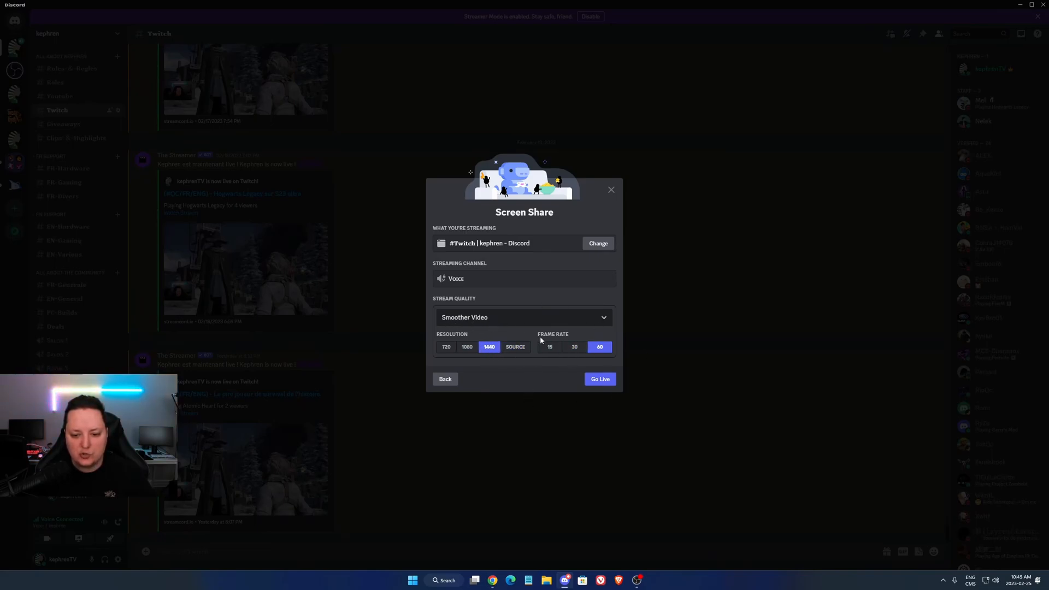
pyautogui.click(599, 379)
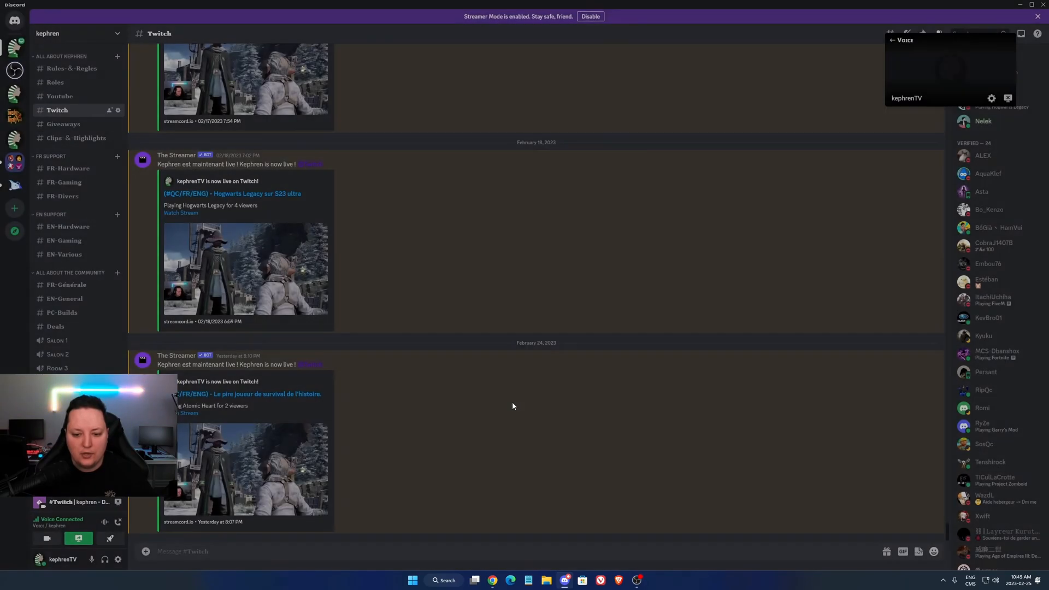